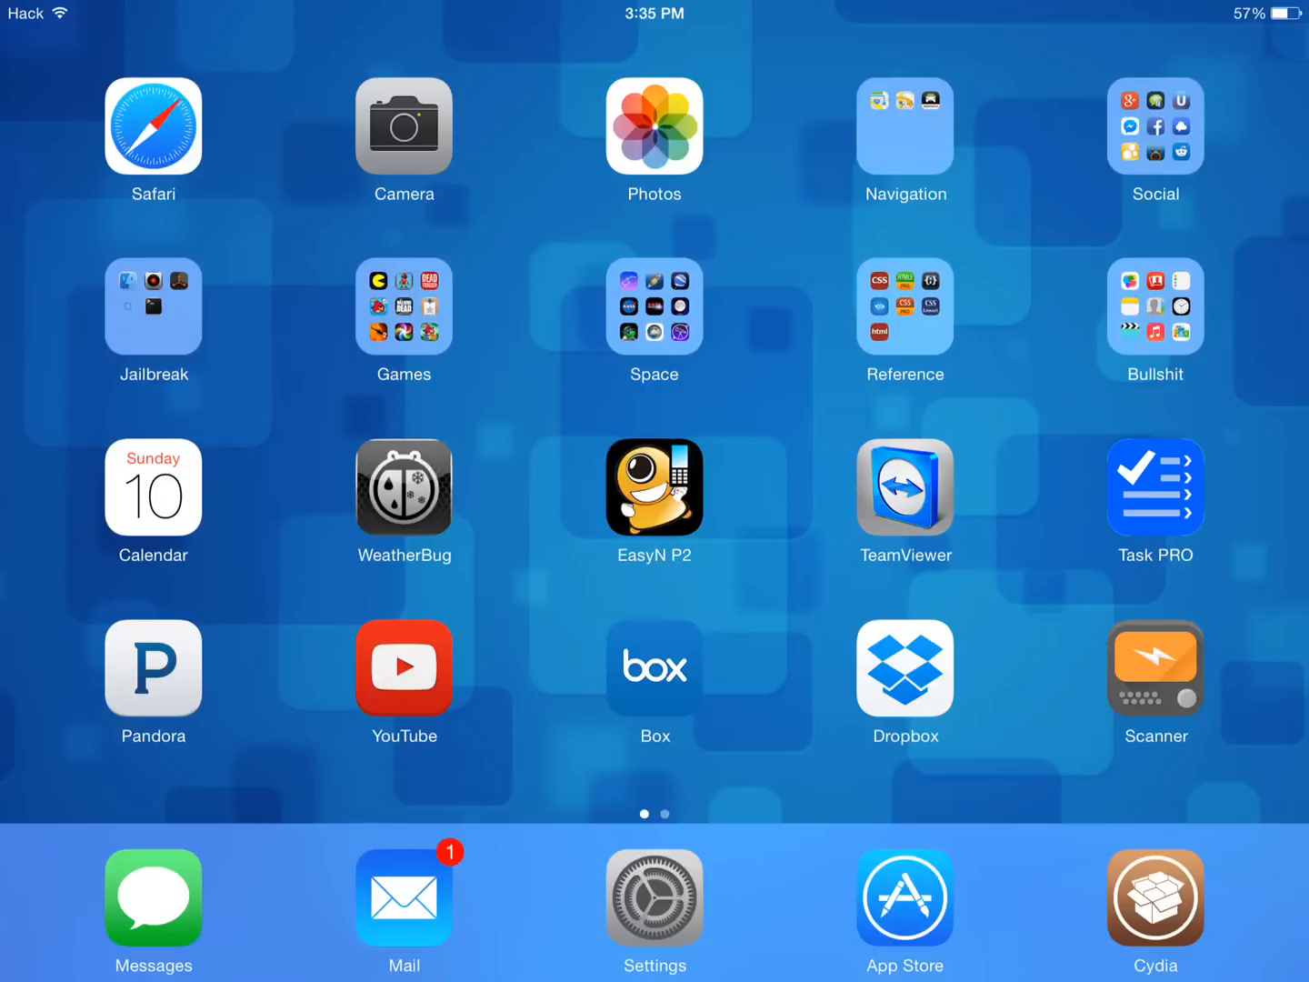
Launch Cydia from the dock on the SpringBoard home screen
click(1155, 901)
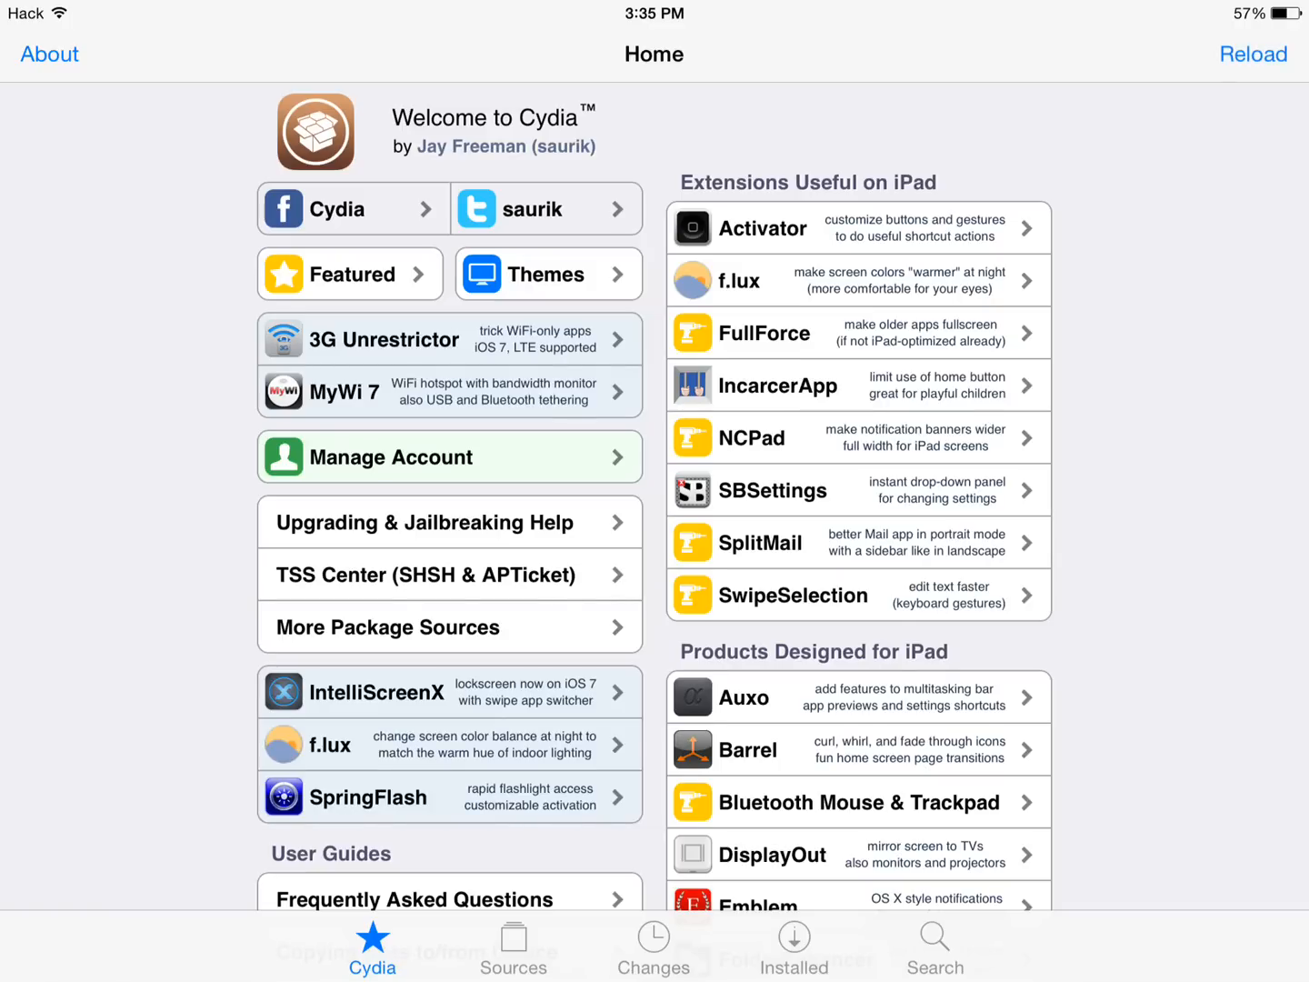
View the installed Eclipse package's ad, then show the Sources list
click(794, 946)
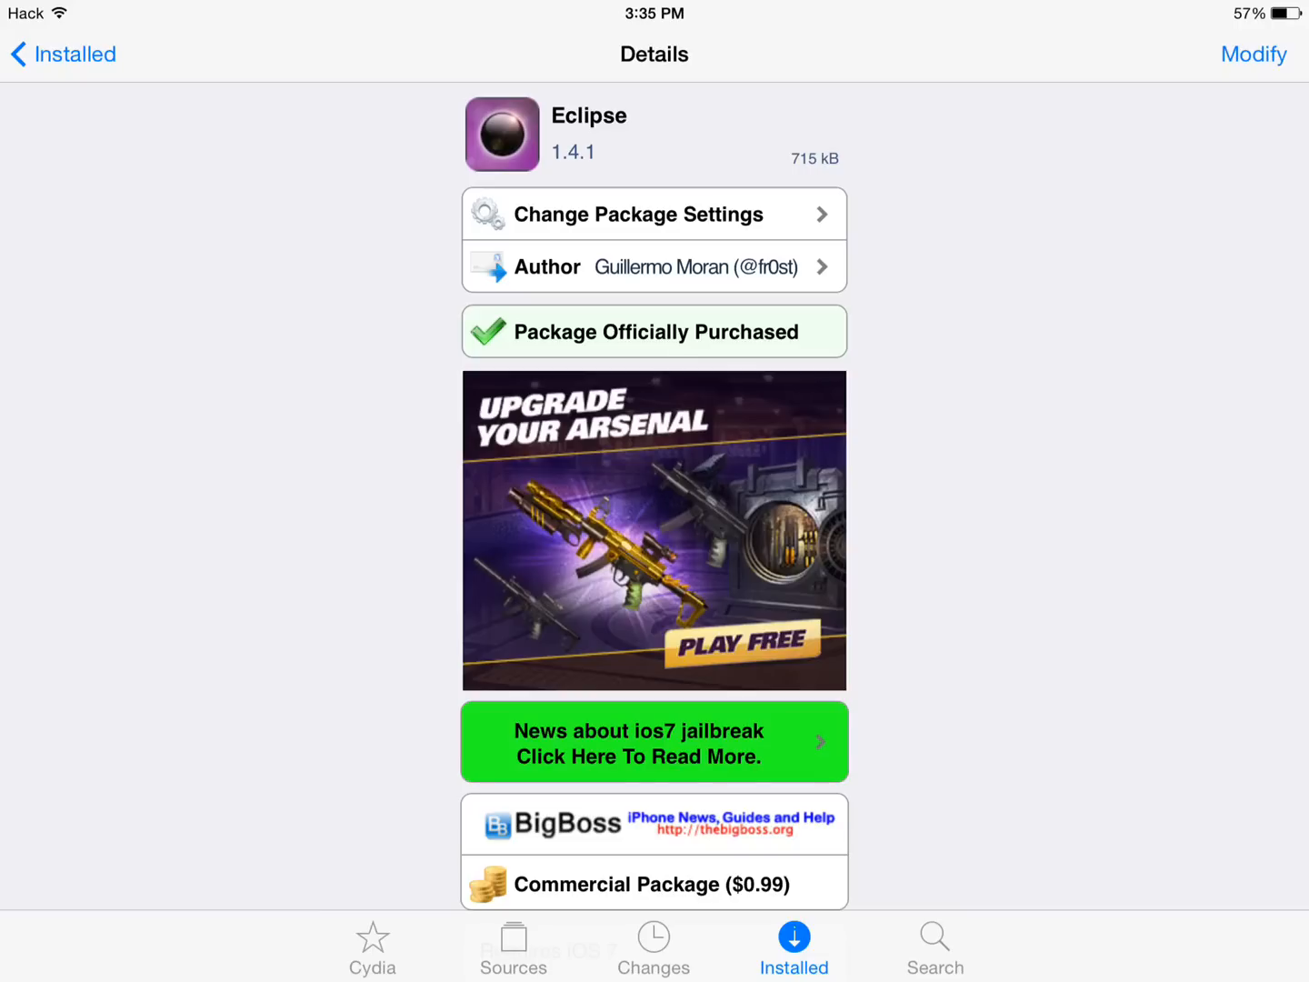
click(512, 946)
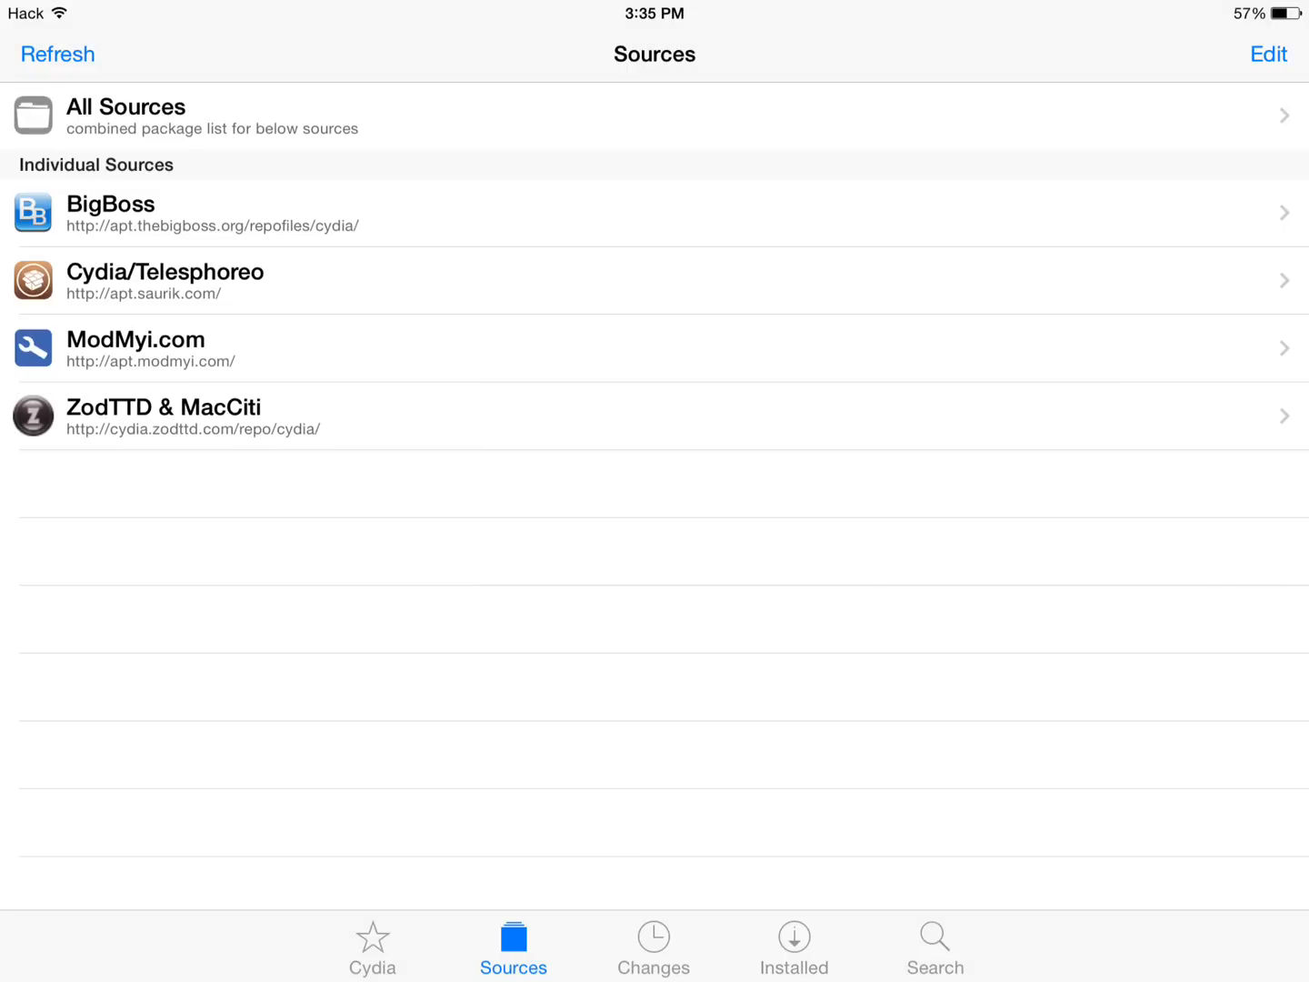
click(1268, 53)
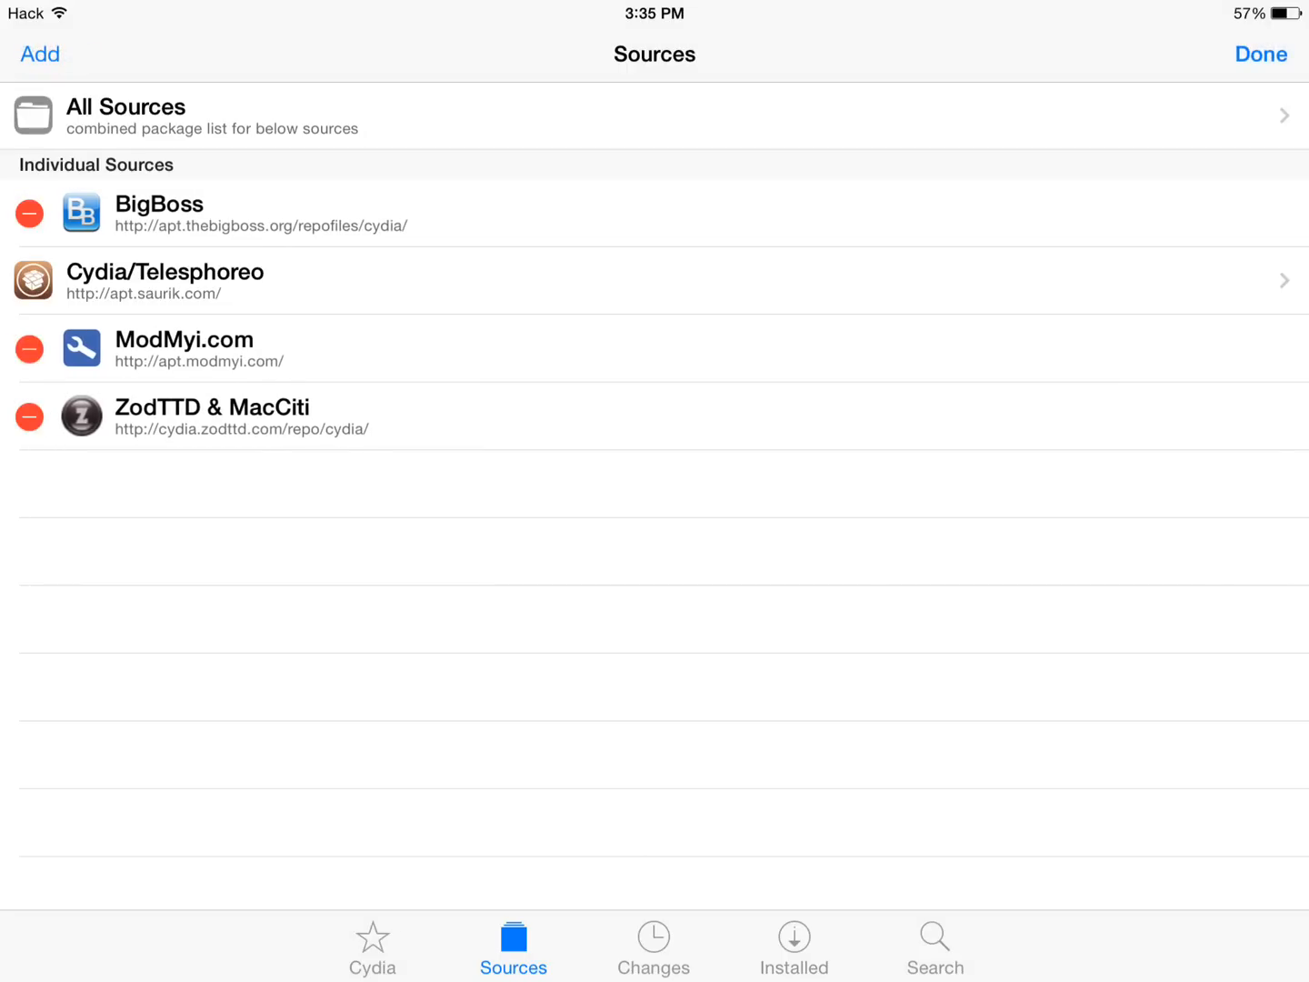
click(40, 54)
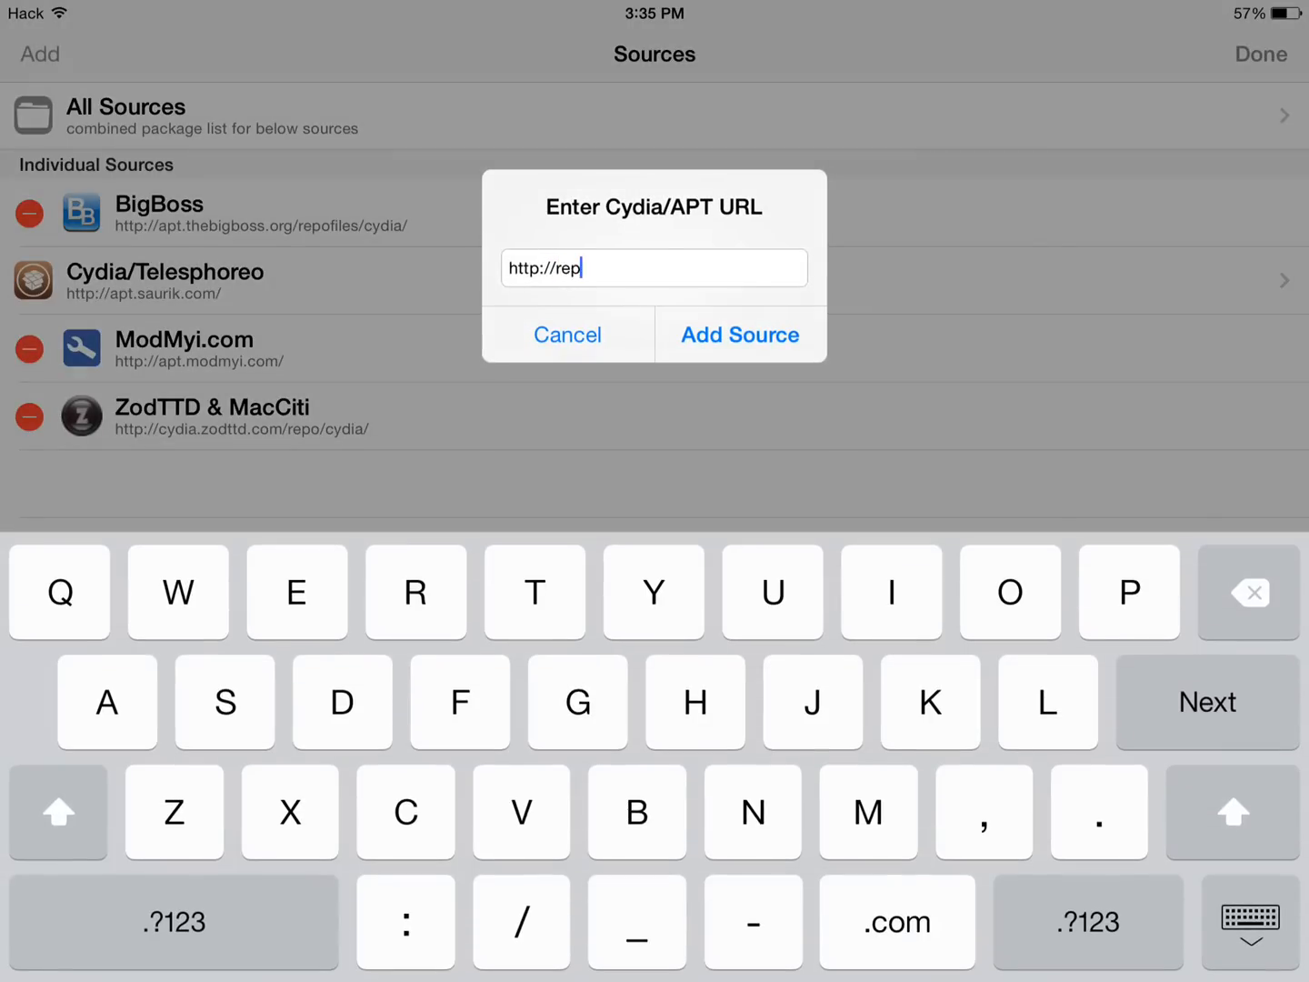
text(o.th)
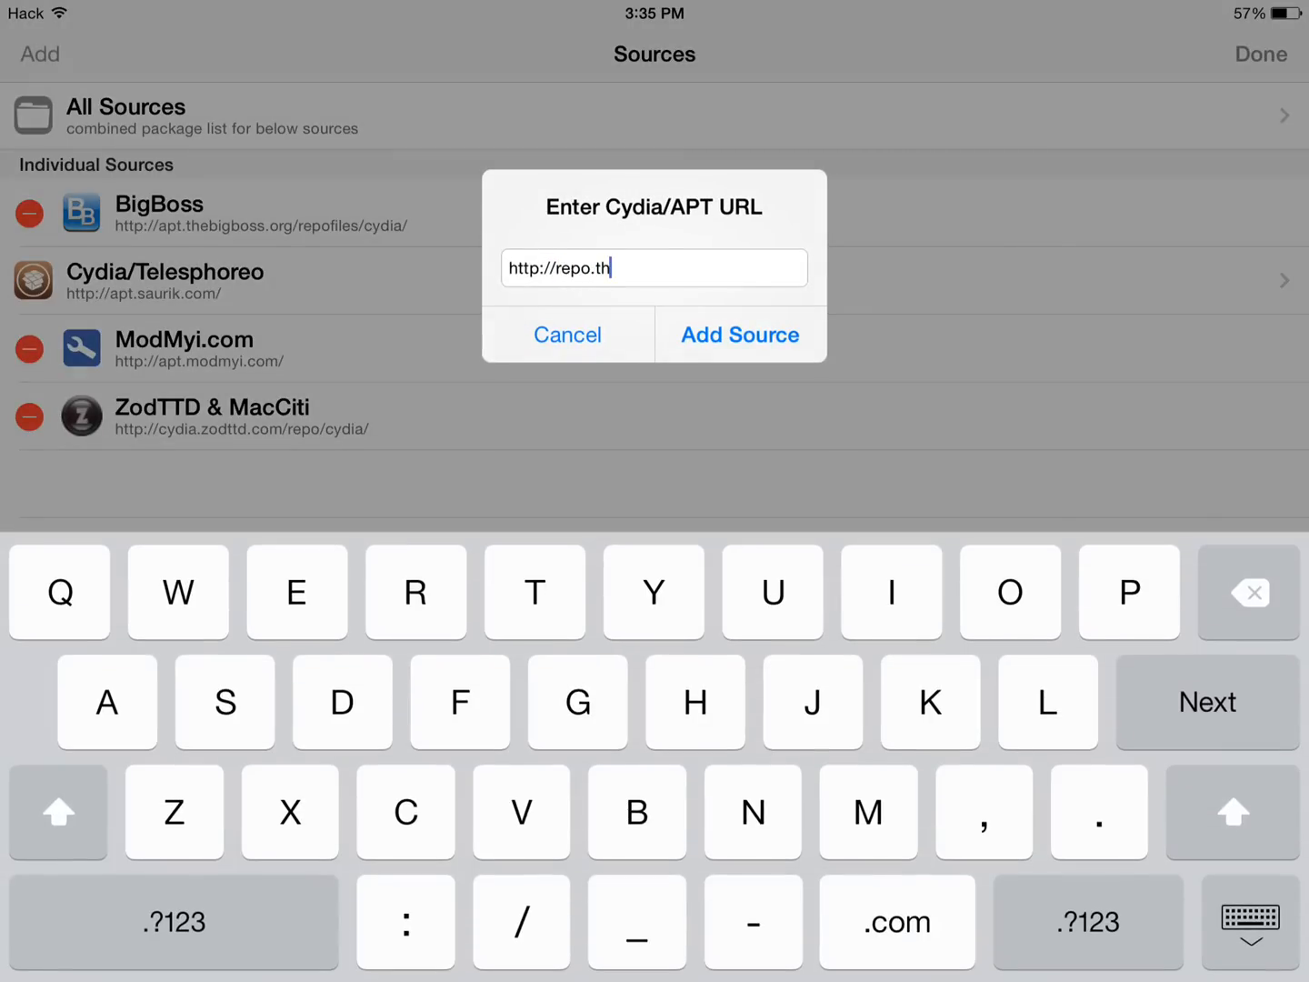
click(892, 592)
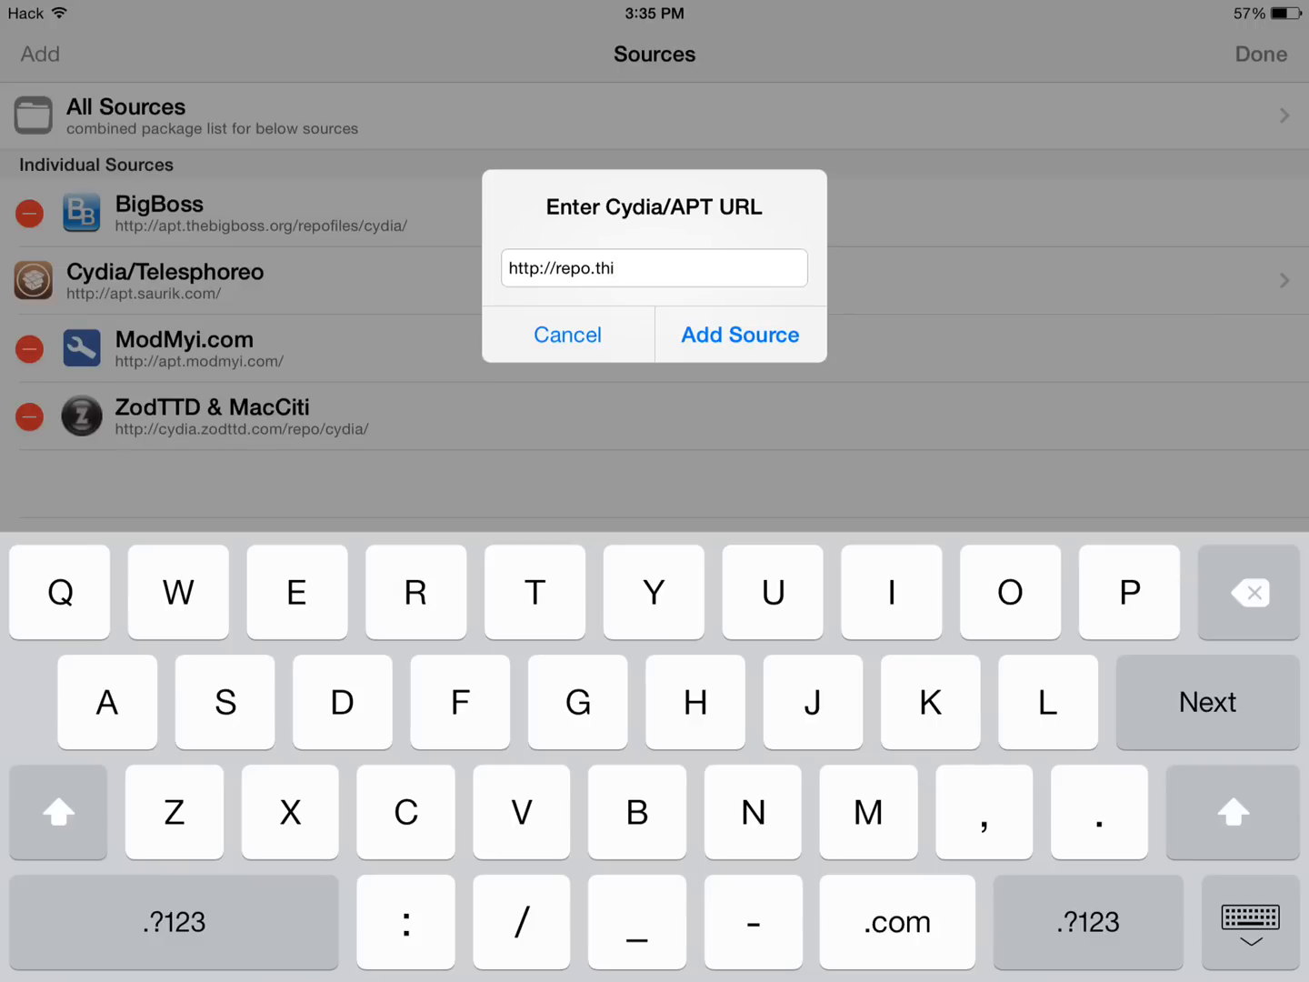
text(re)
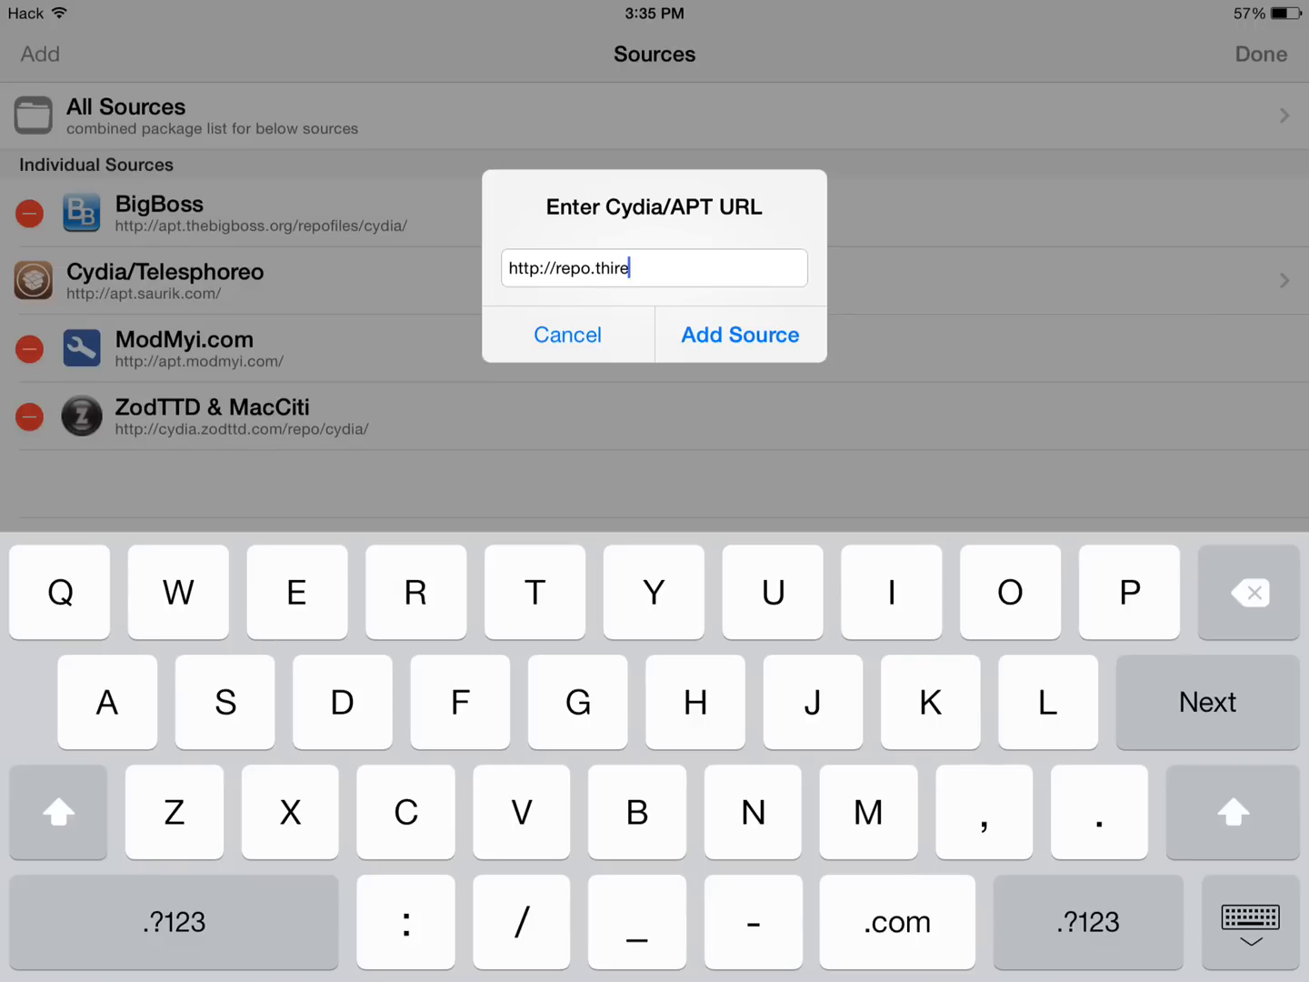
text(us)
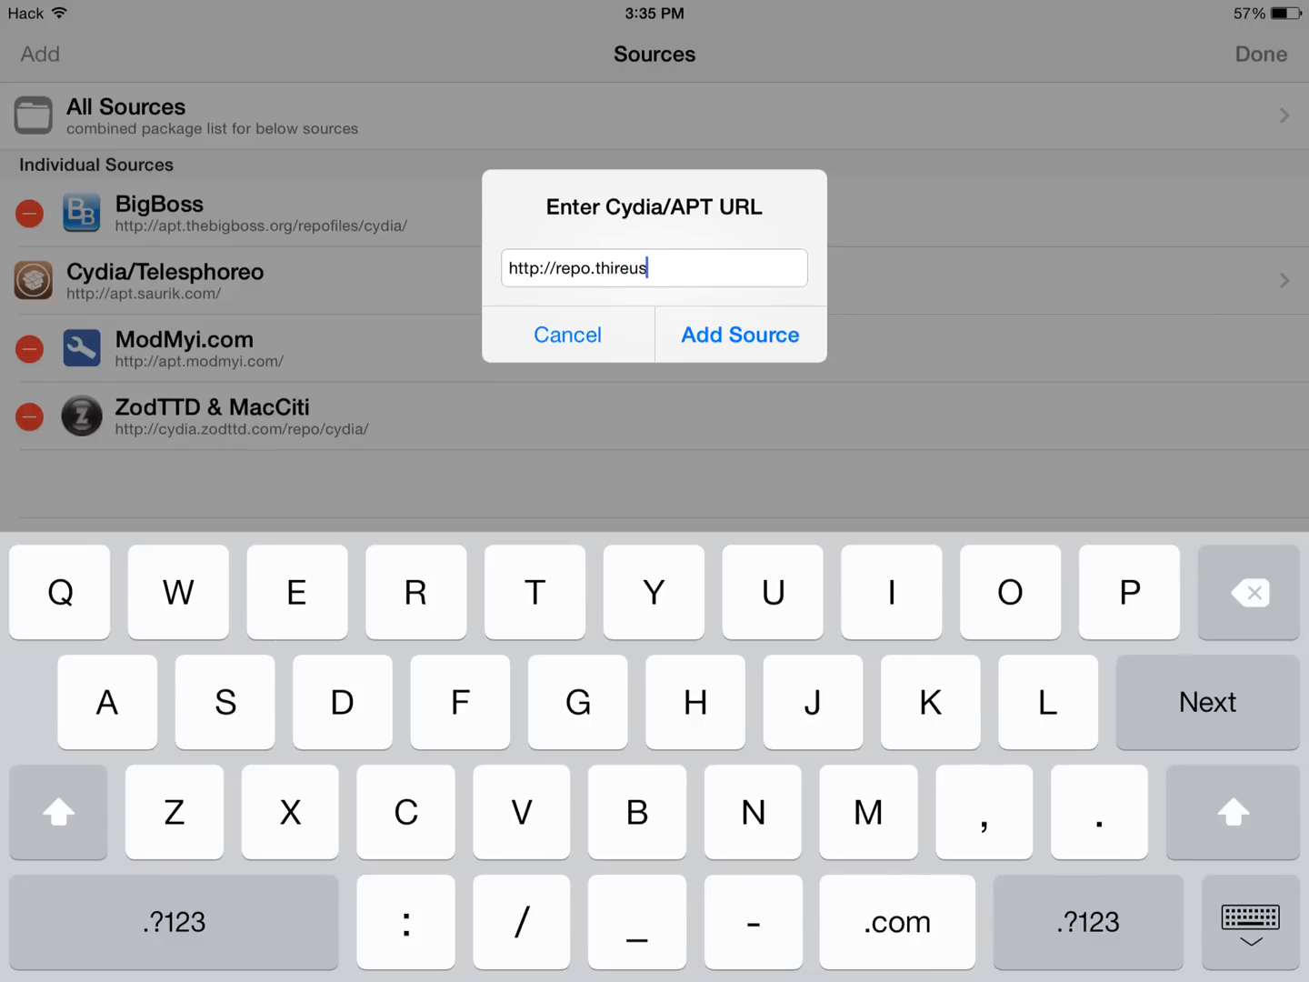
click(740, 334)
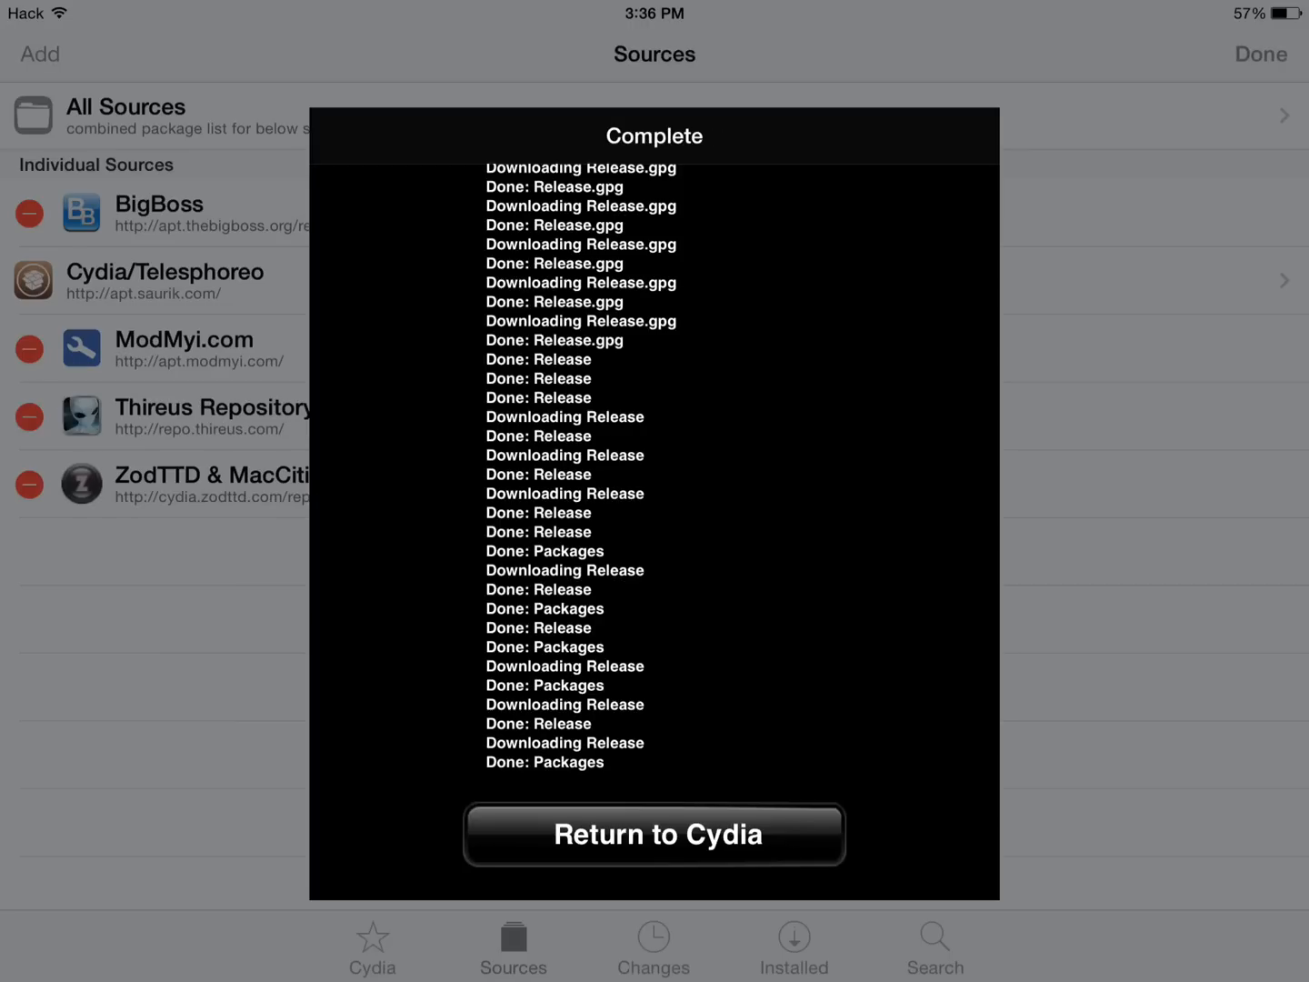
Dismiss the update log and scroll through Thireus Repository's packages
click(654, 834)
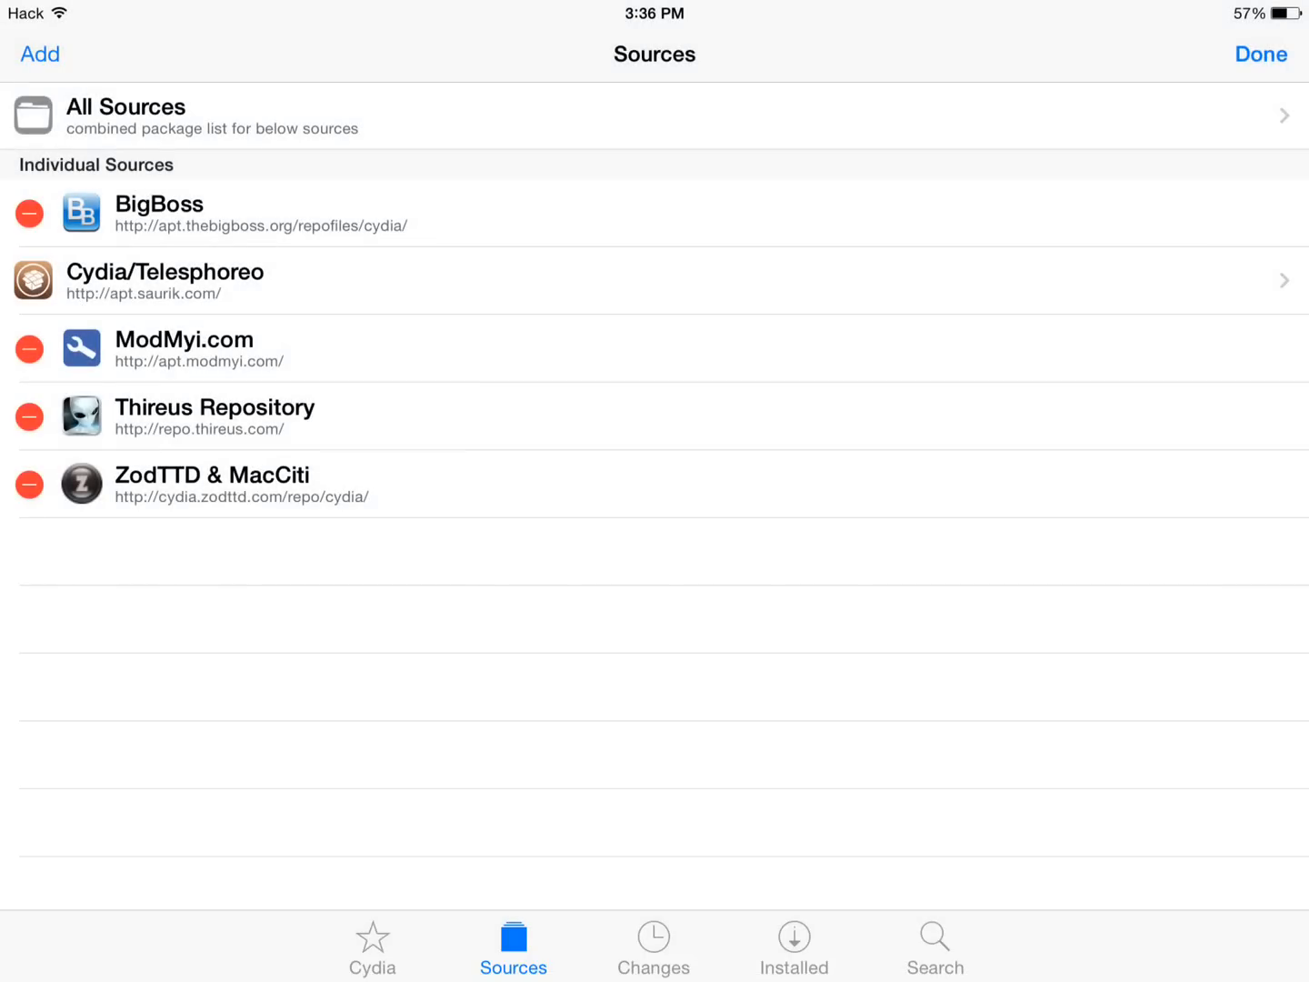
click(1260, 53)
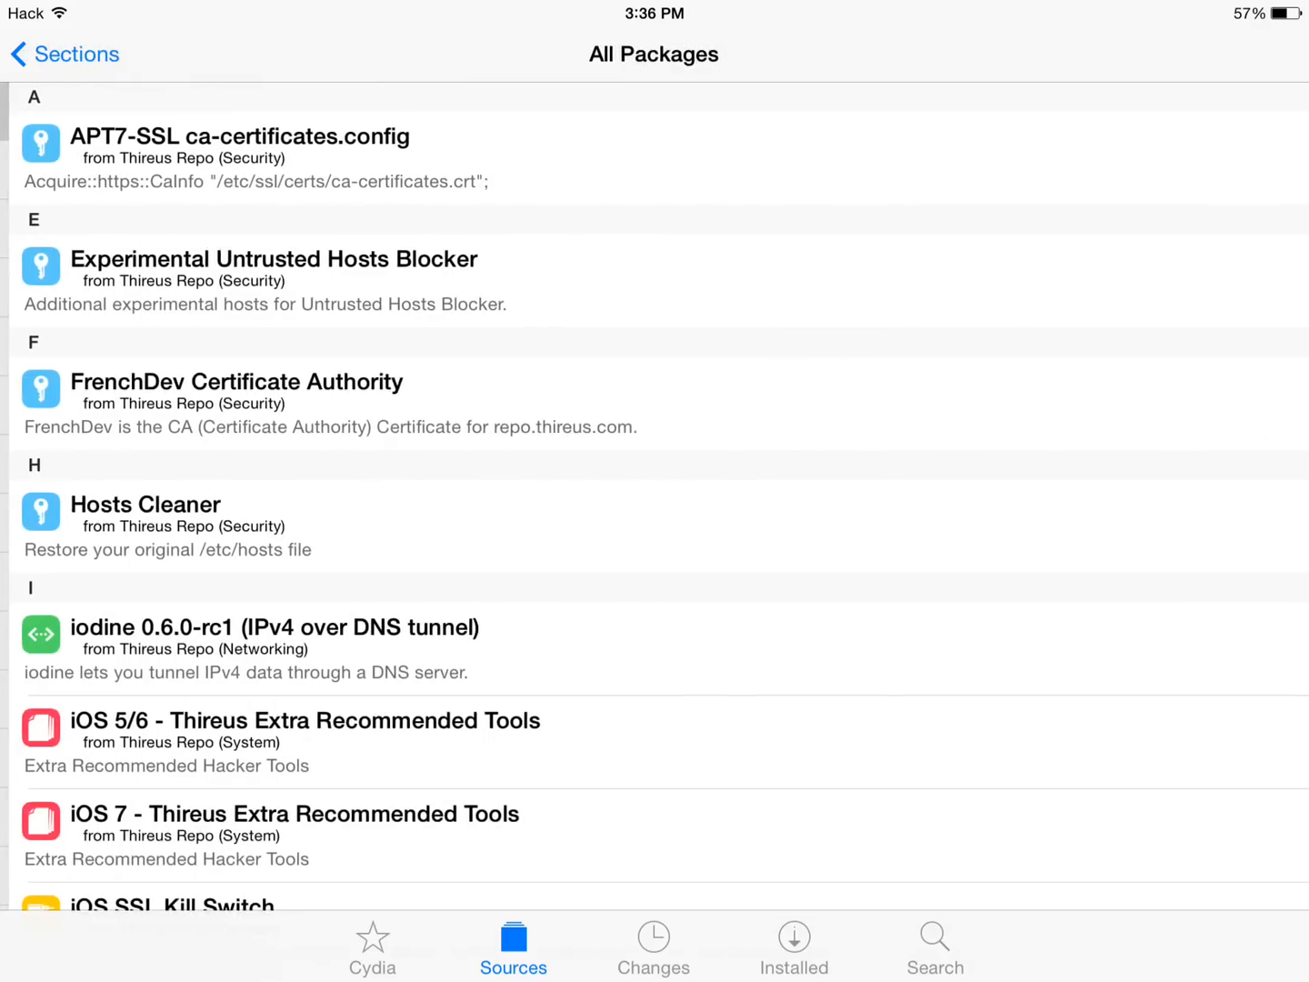
scroll(down, 3)
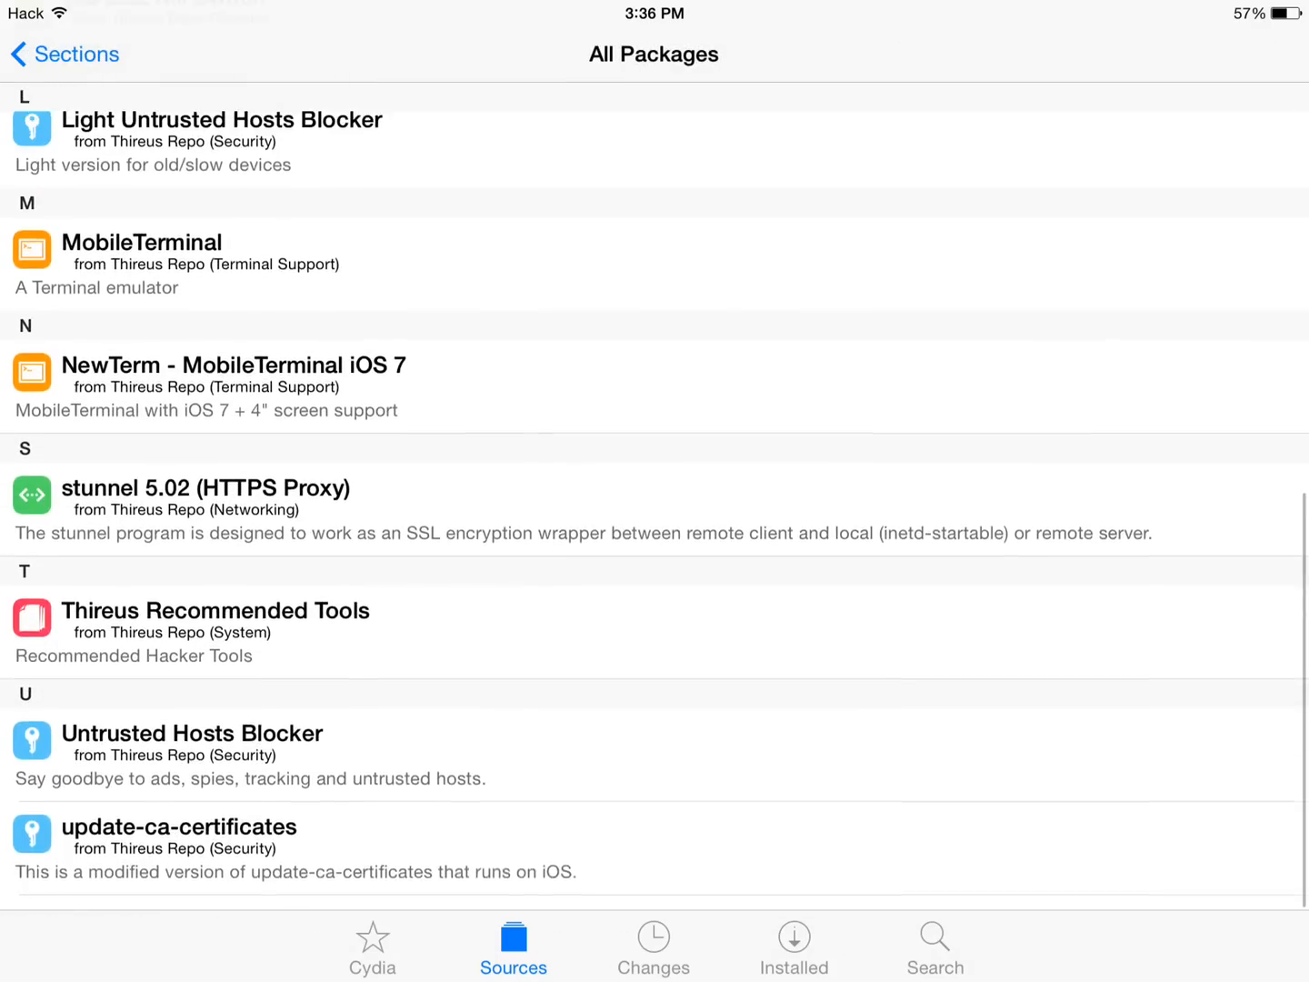
Search for 'Untrusted Hosts Blocker' and confirm its installation
click(935, 945)
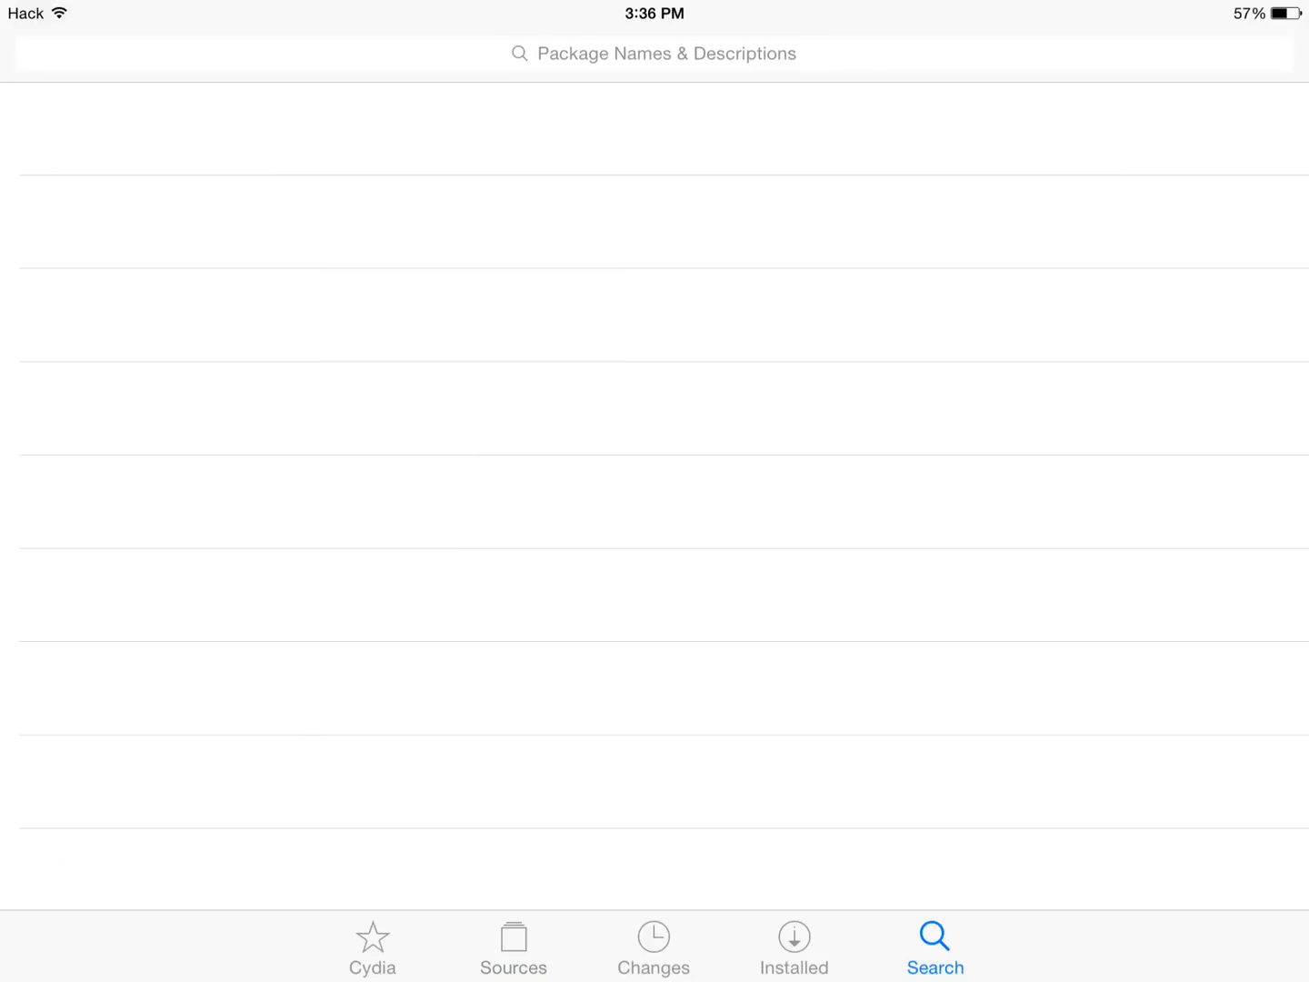
text(Un)
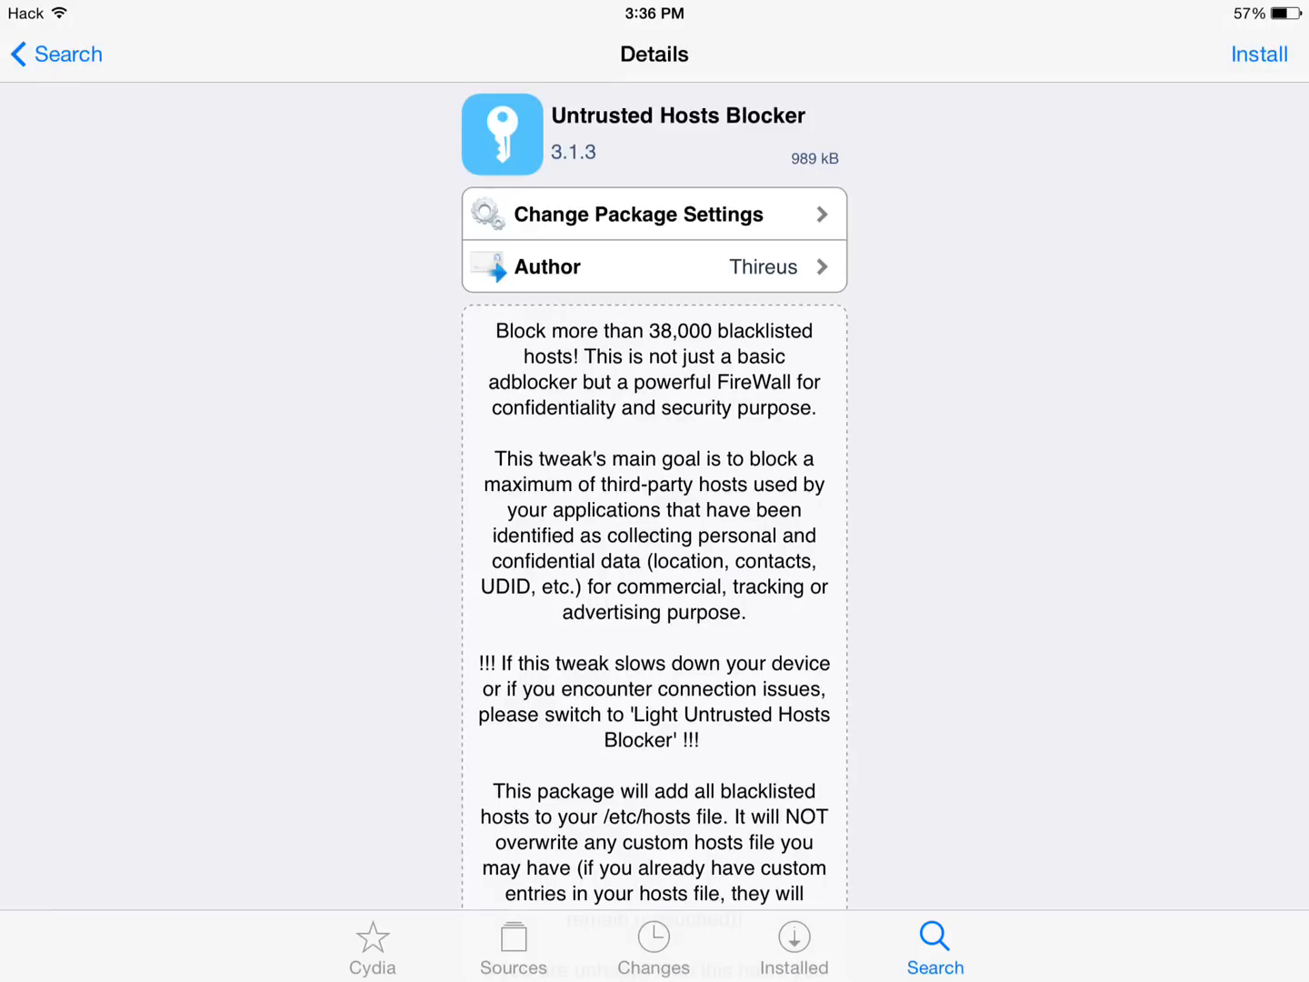
click(1259, 54)
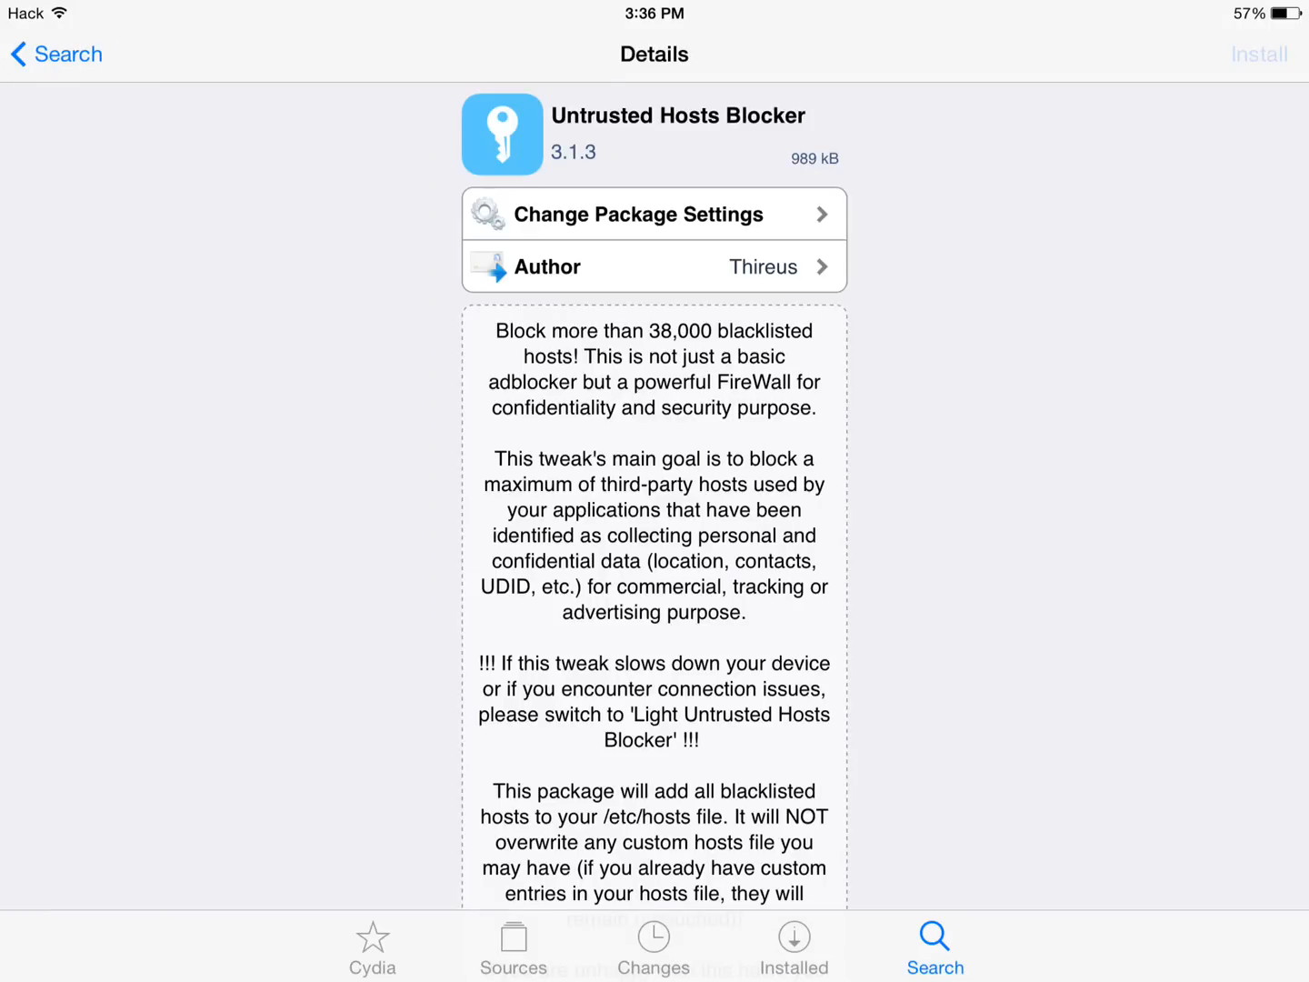
click(1259, 54)
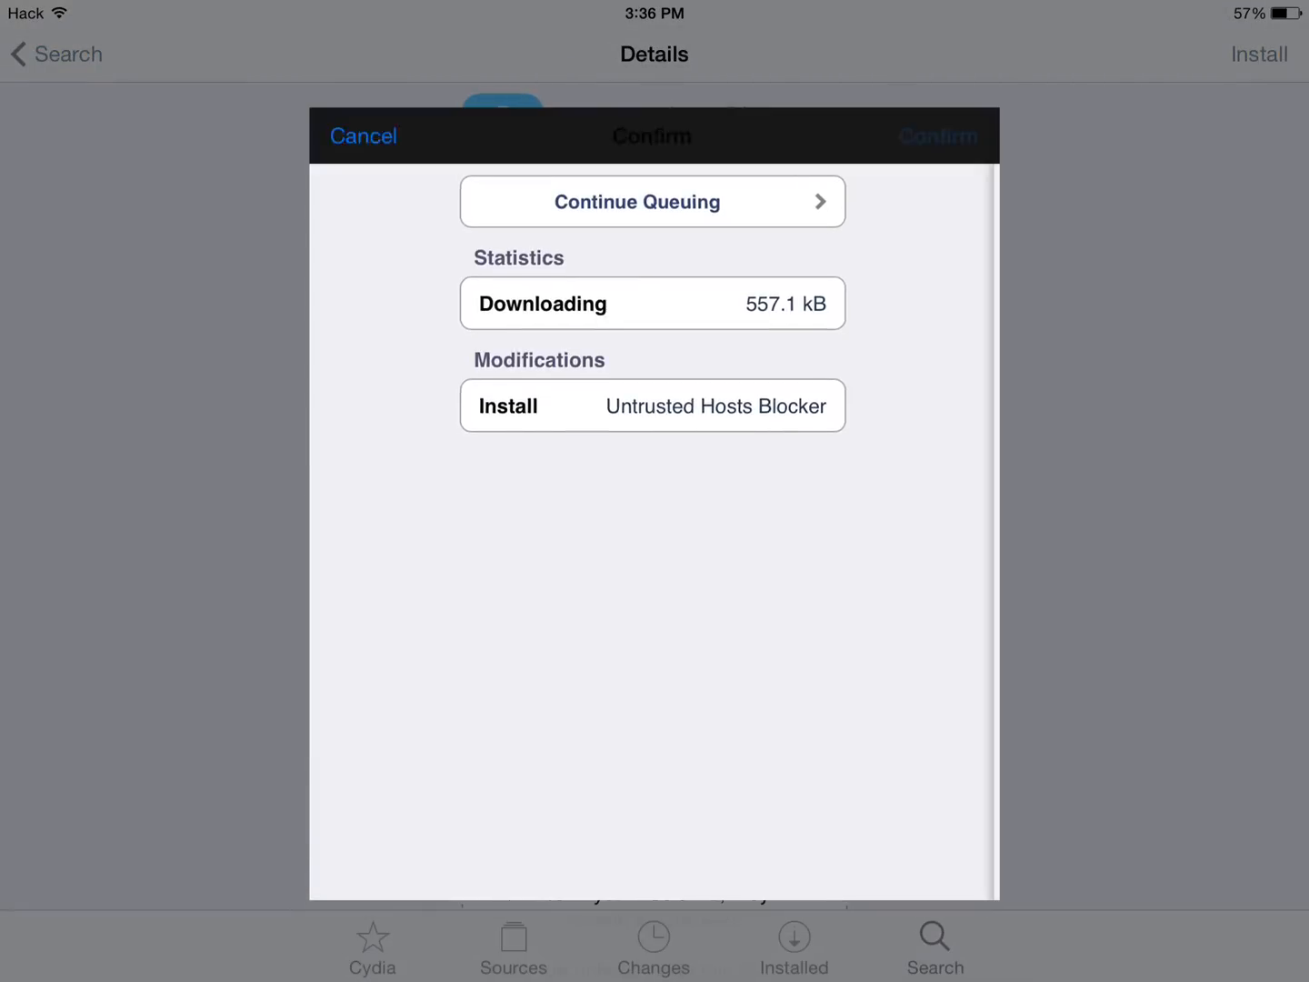
click(938, 136)
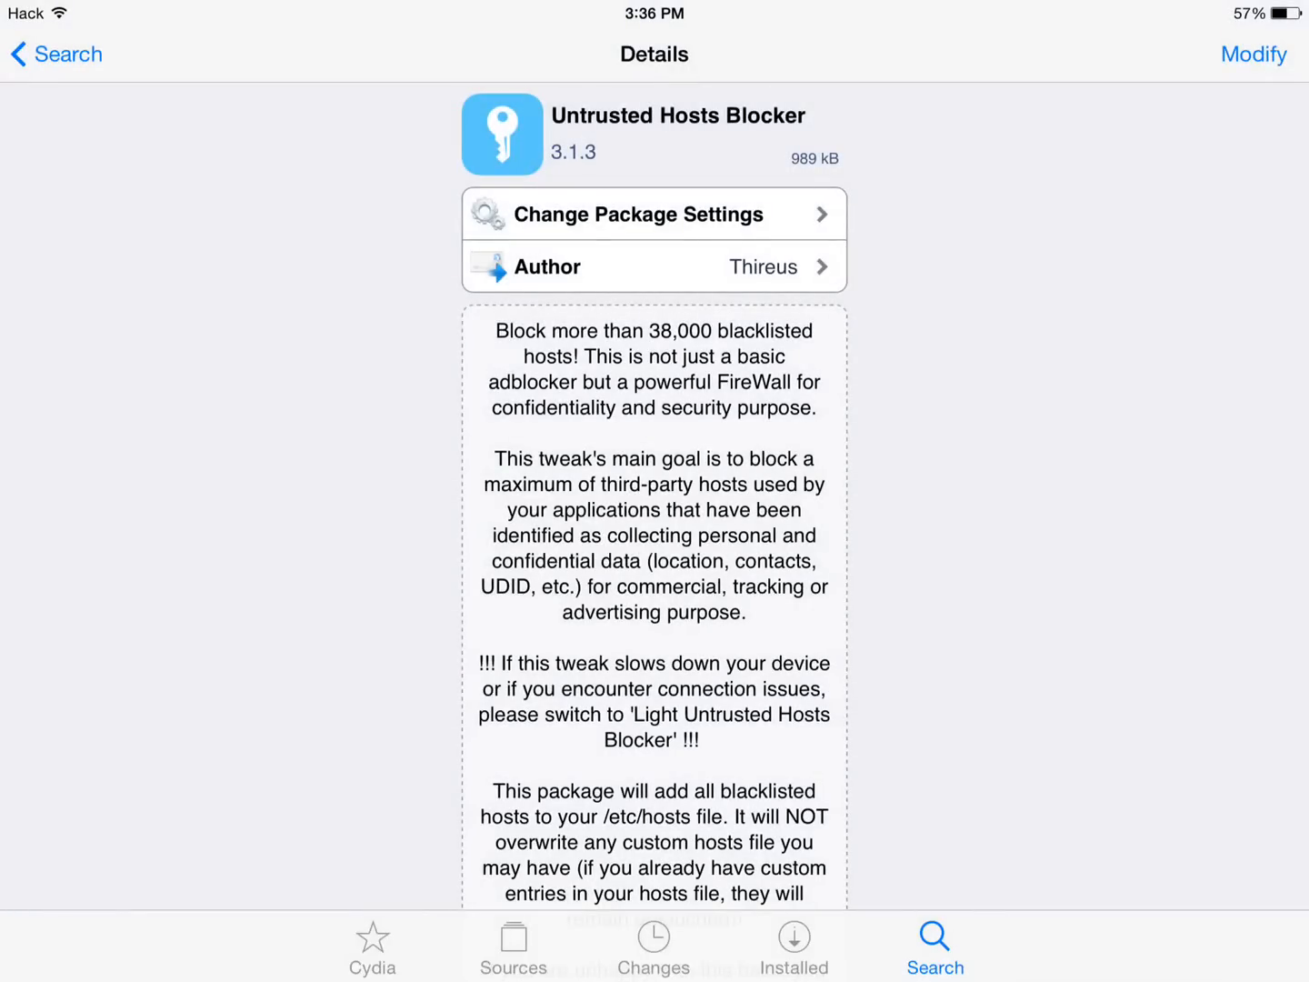
scroll(down, 3)
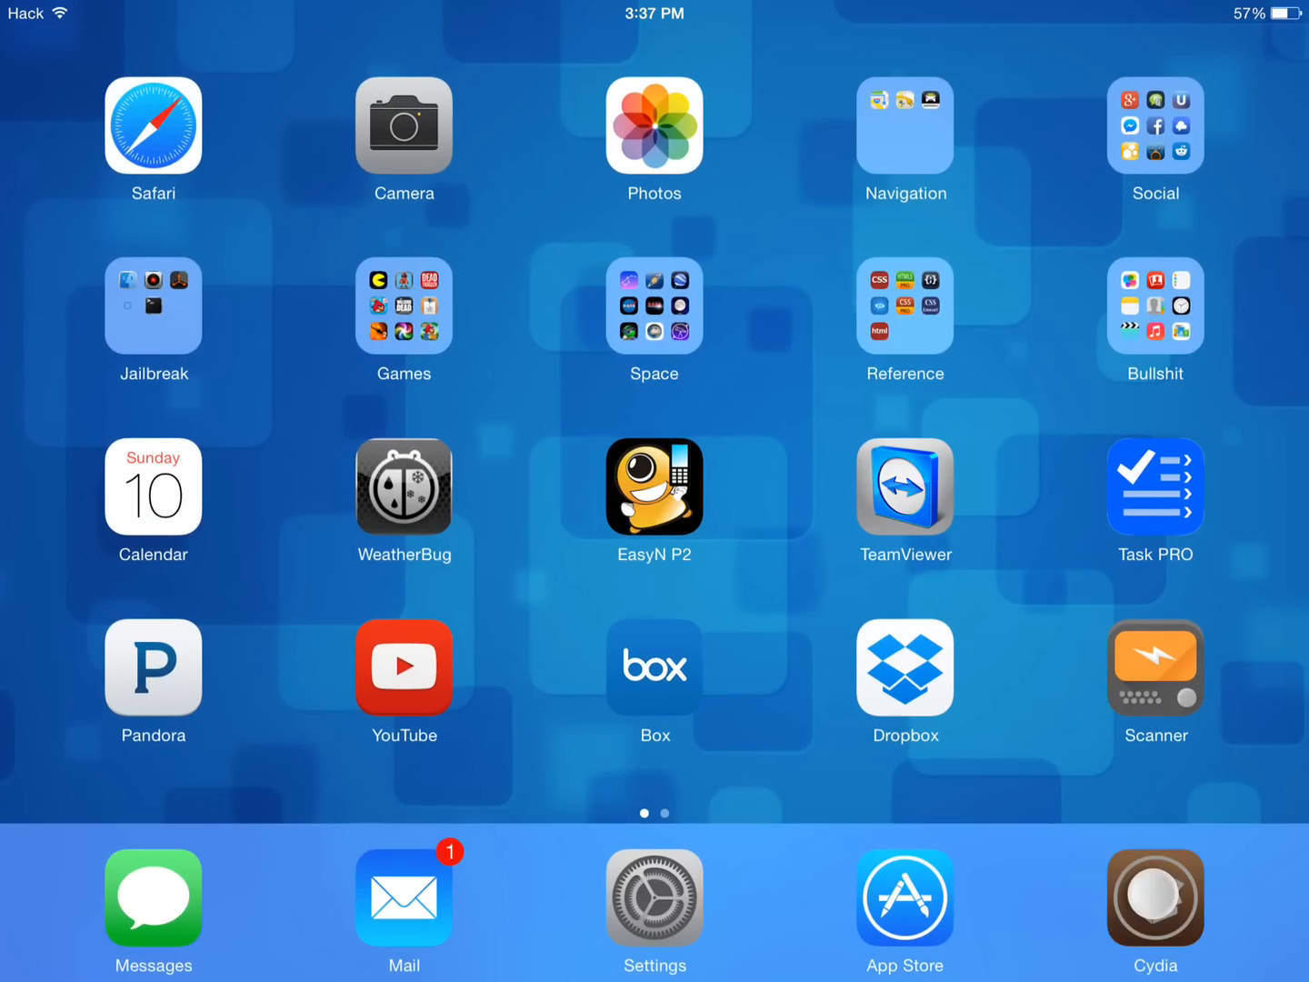
Reopen Cydia, check Eclipse's empty ad box, and return home
click(1155, 898)
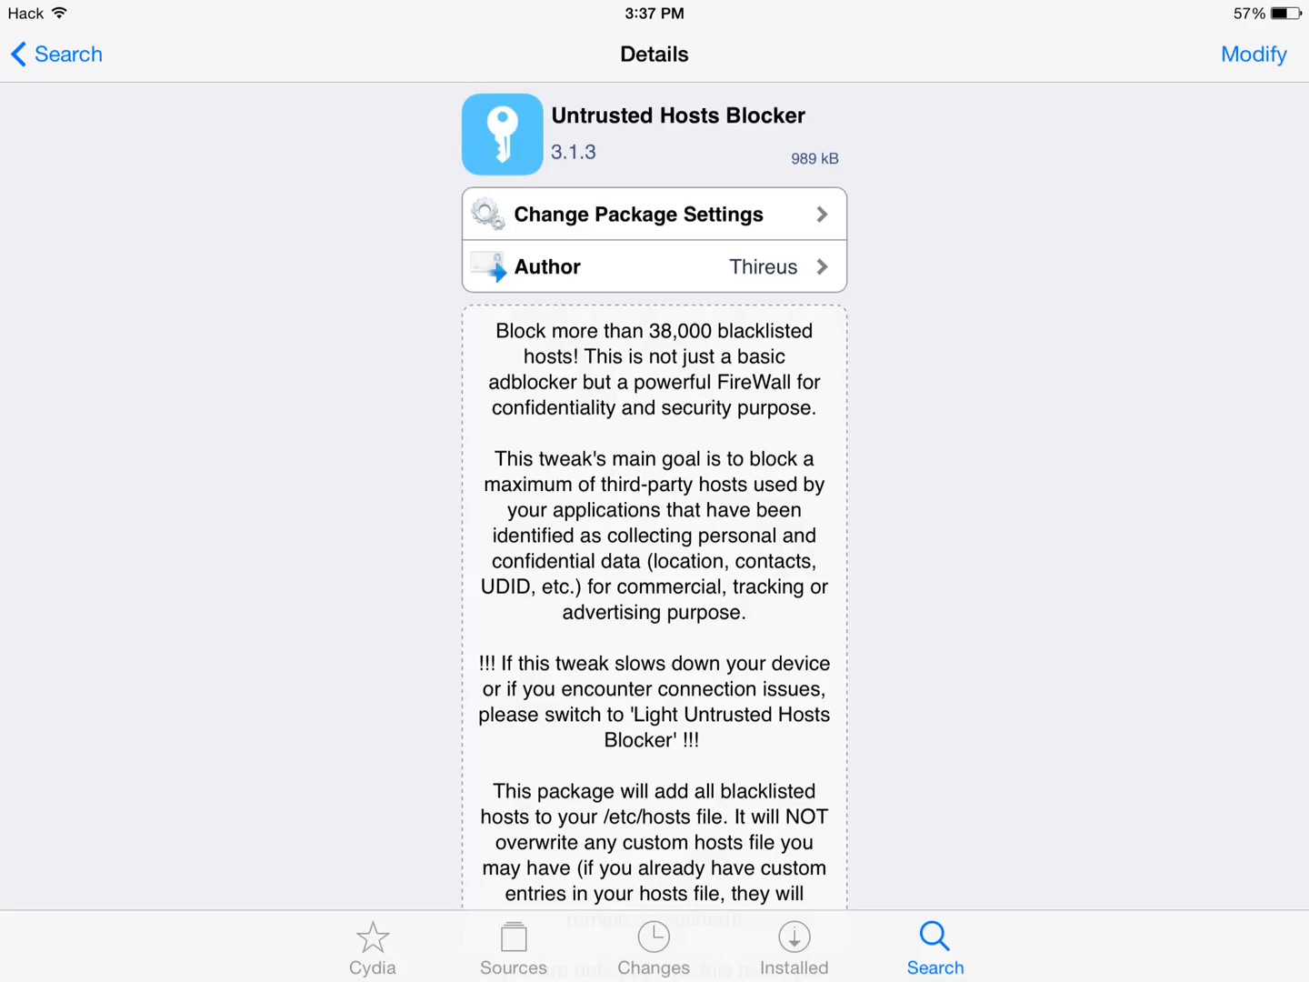
click(794, 946)
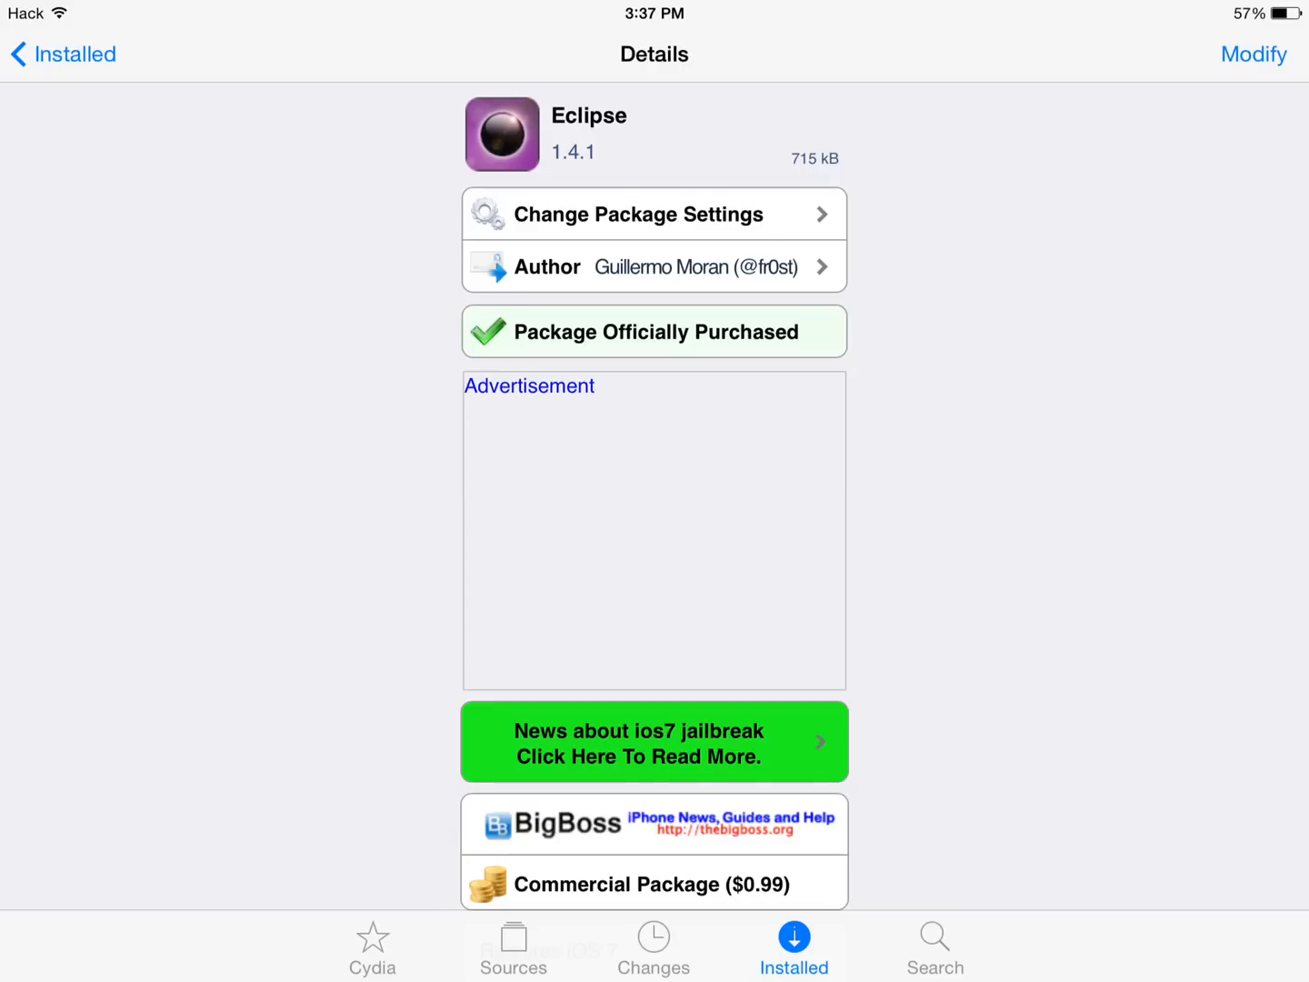
click(1254, 54)
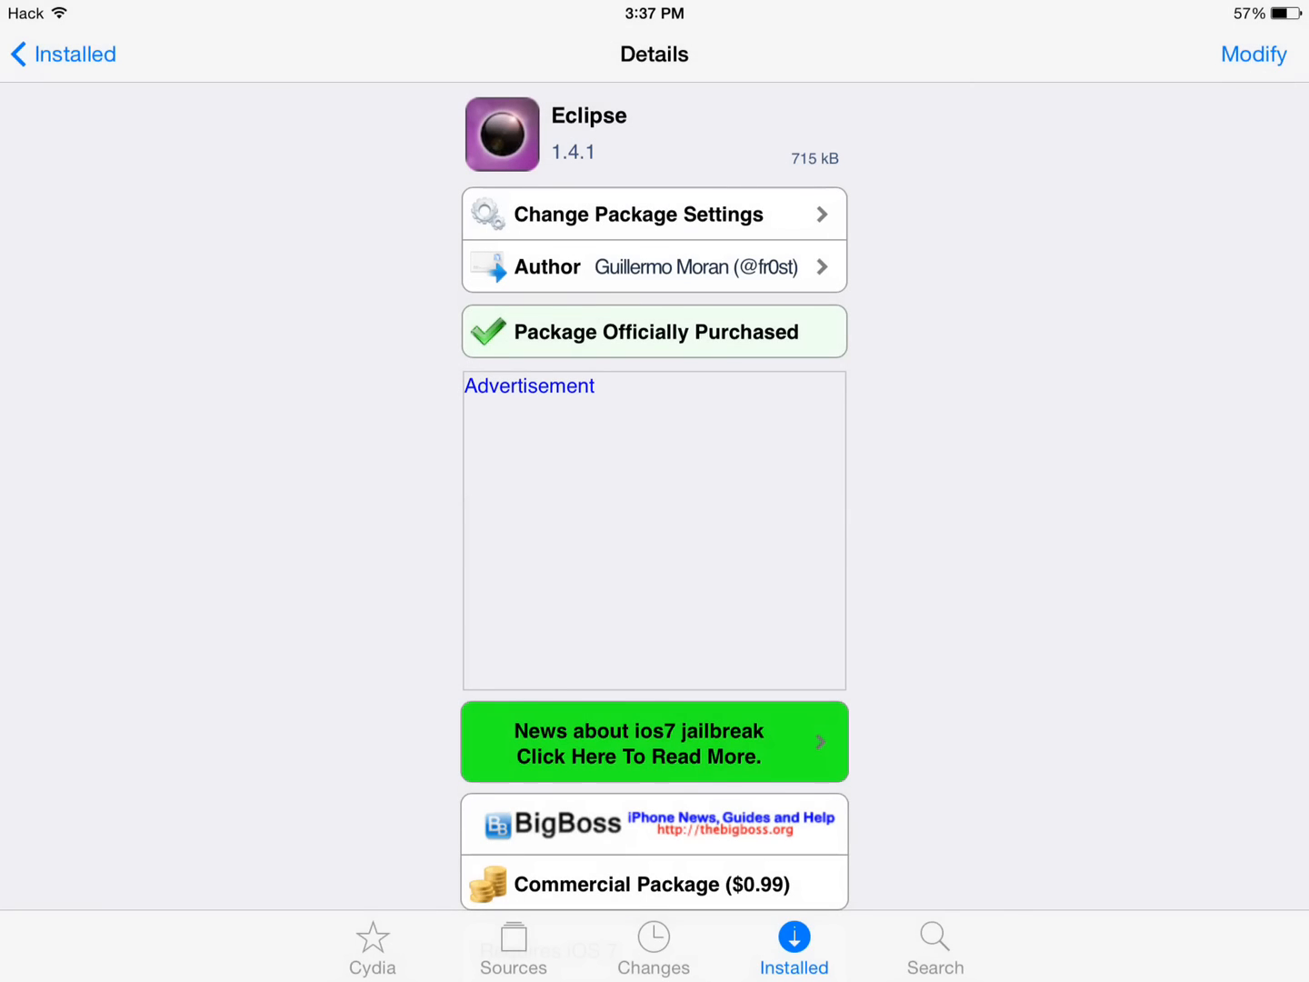
key(home)
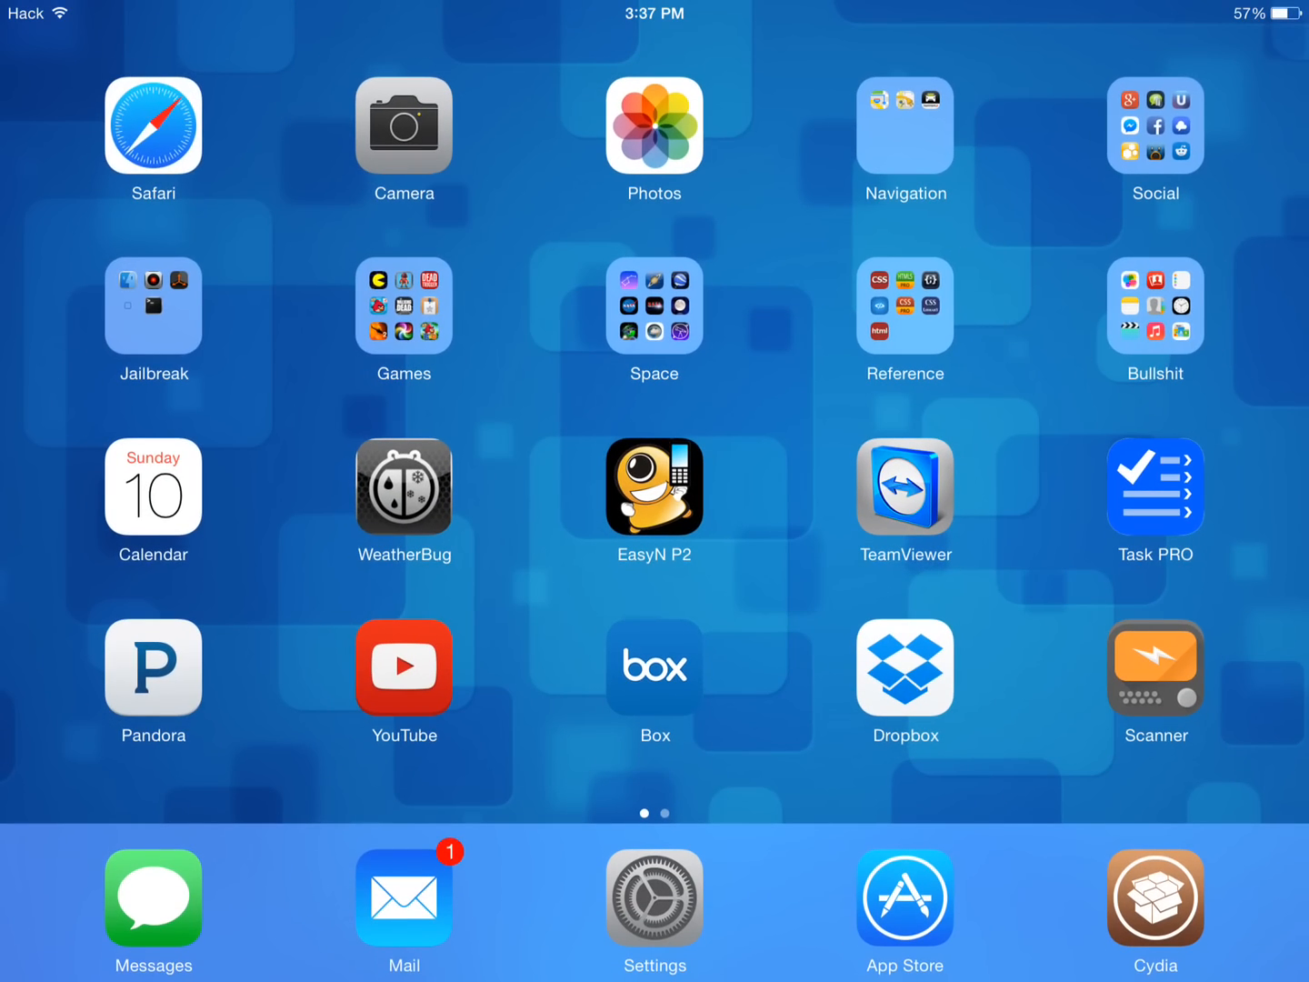
Open Safari on hackbook.us and scroll through its recent posts
click(153, 125)
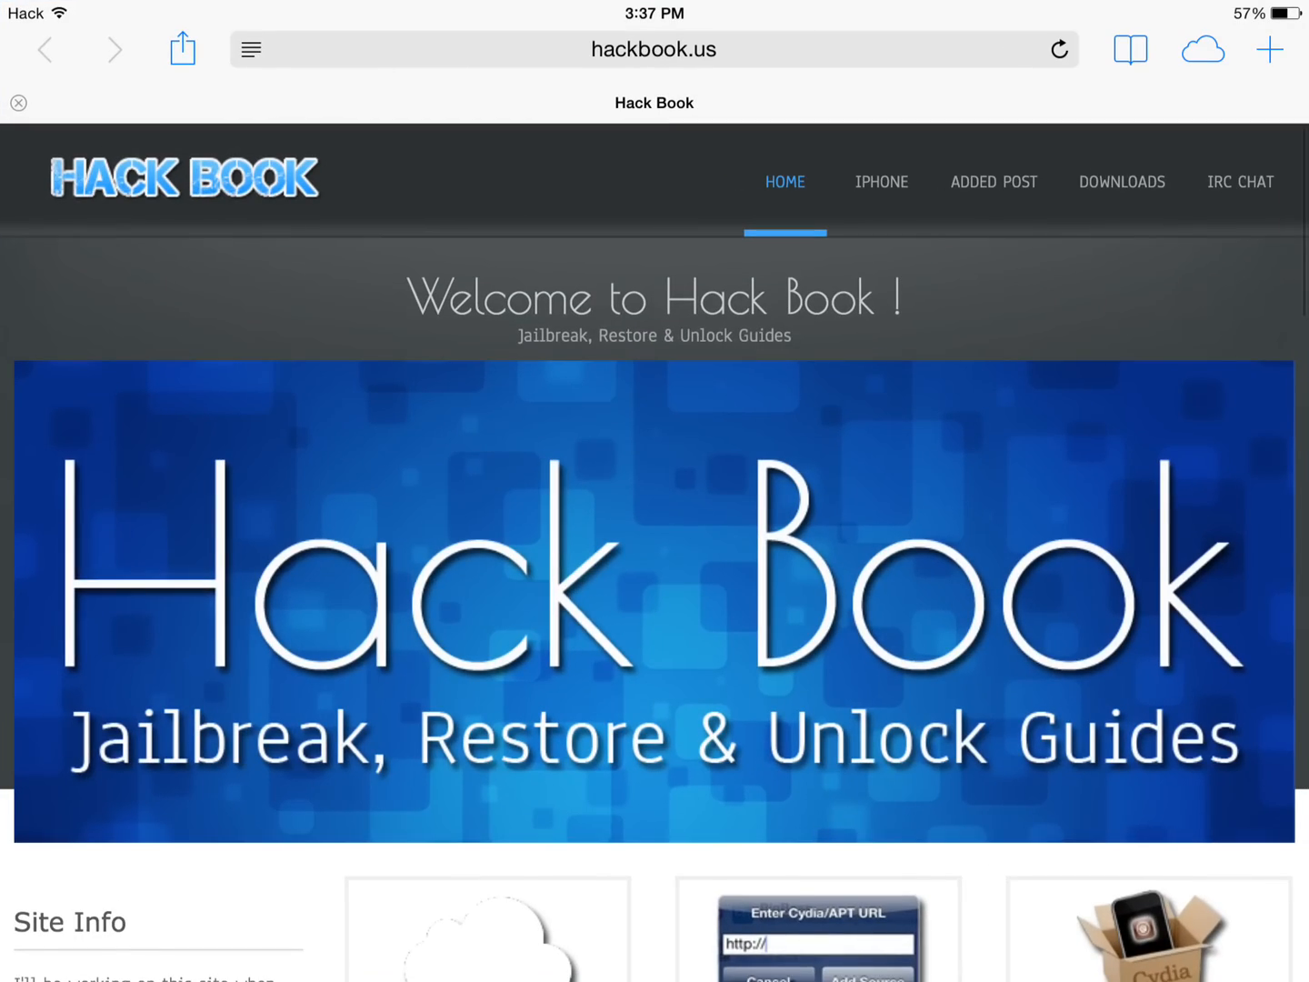
scroll(down, 3)
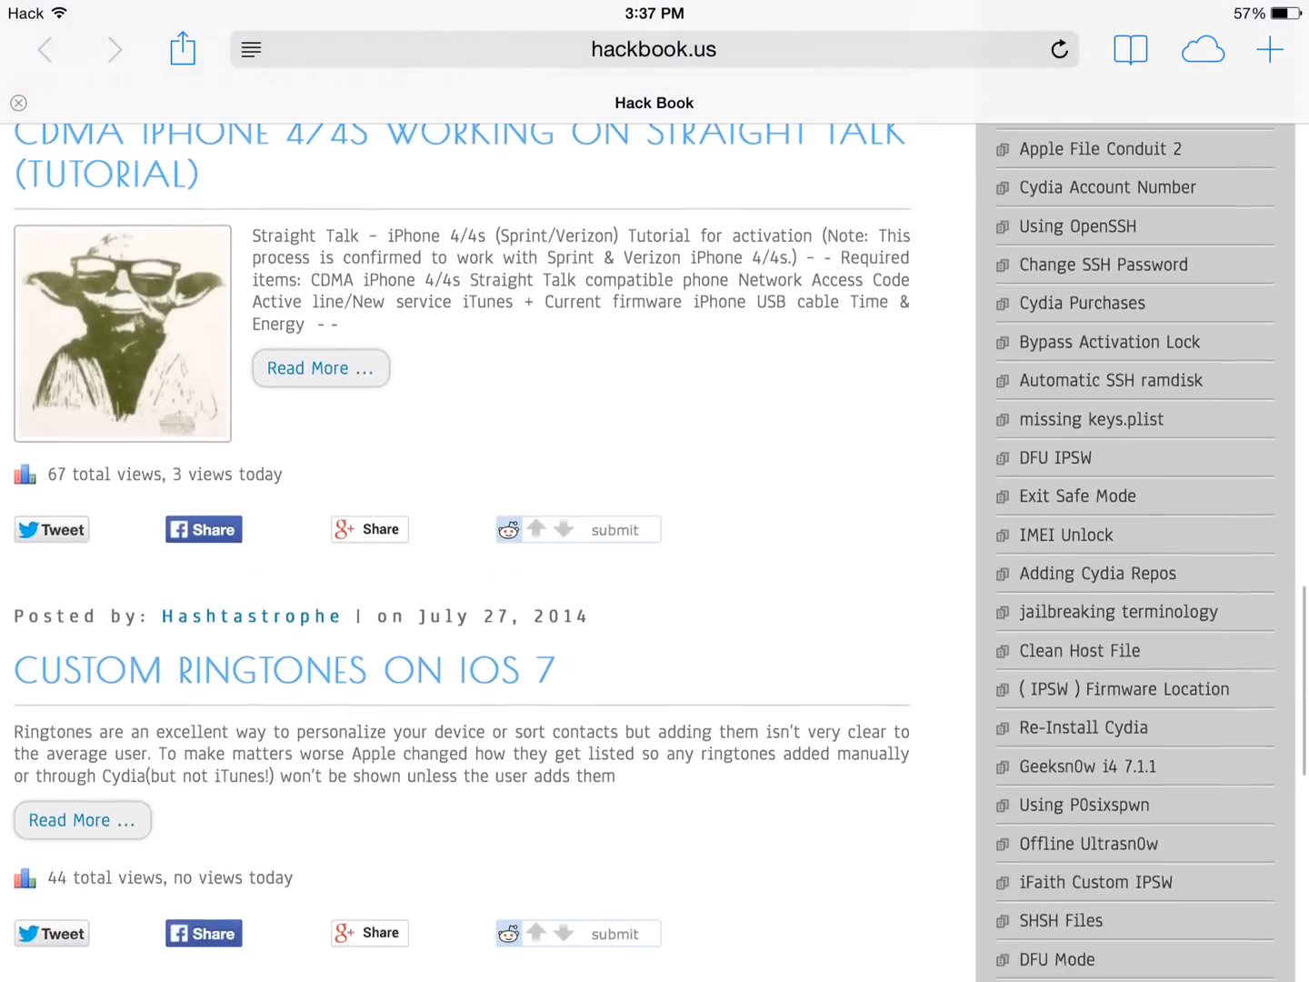
scroll(up, 3)
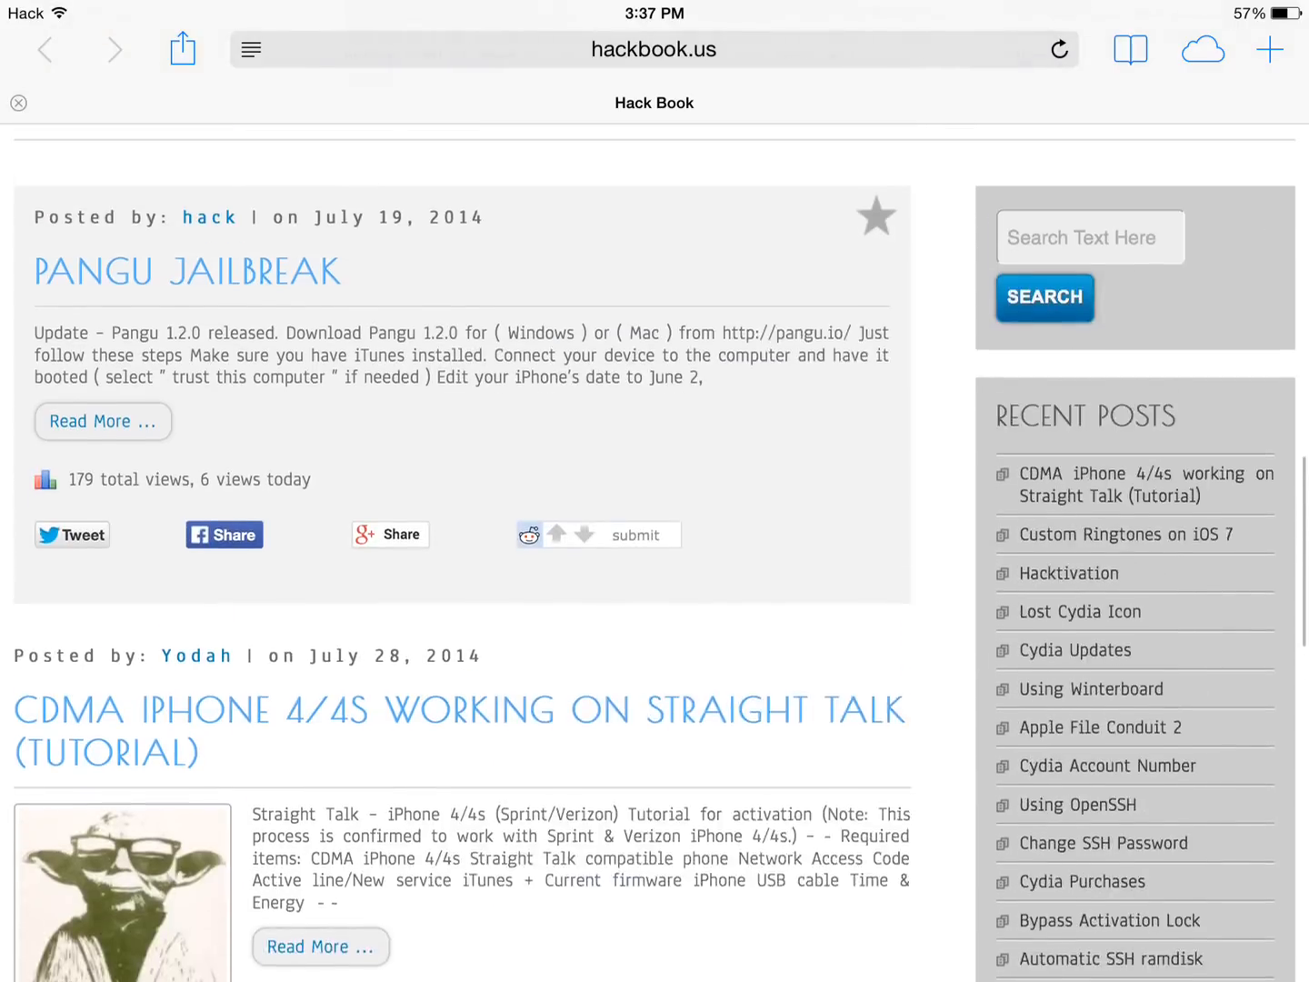